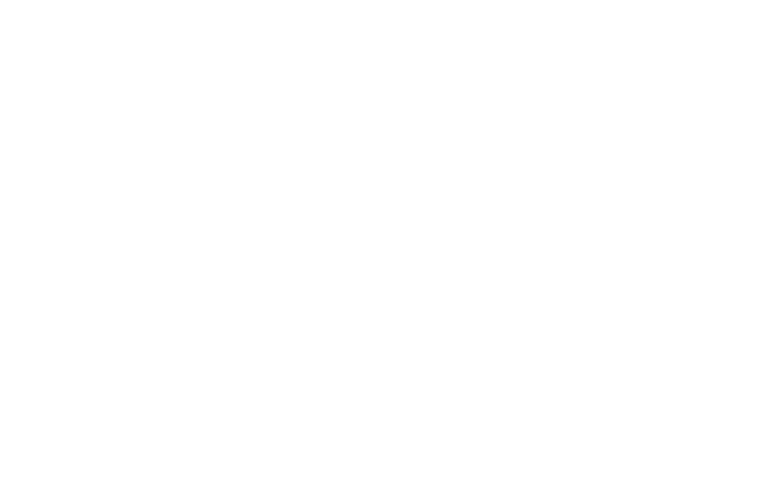
# Handwrite 6 lb converted by the factor 1 Kg / 2.2 lb · 6 lb.
pyautogui.write('61b.')
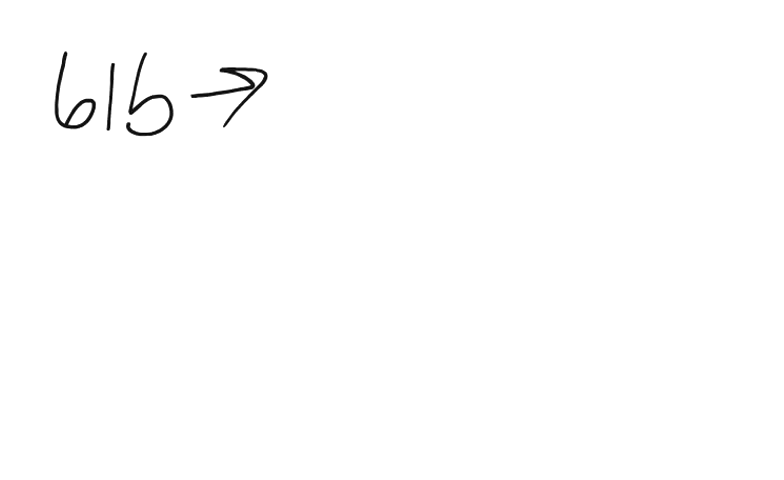
pyautogui.write('1k/2.2')
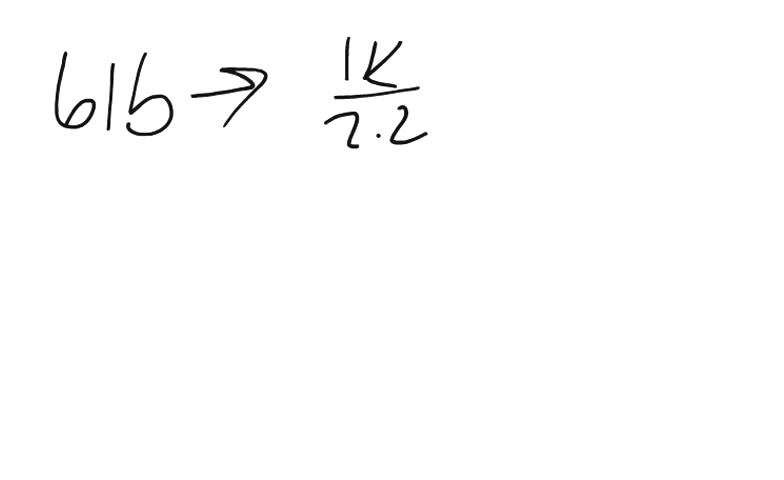
pyautogui.write('lb')
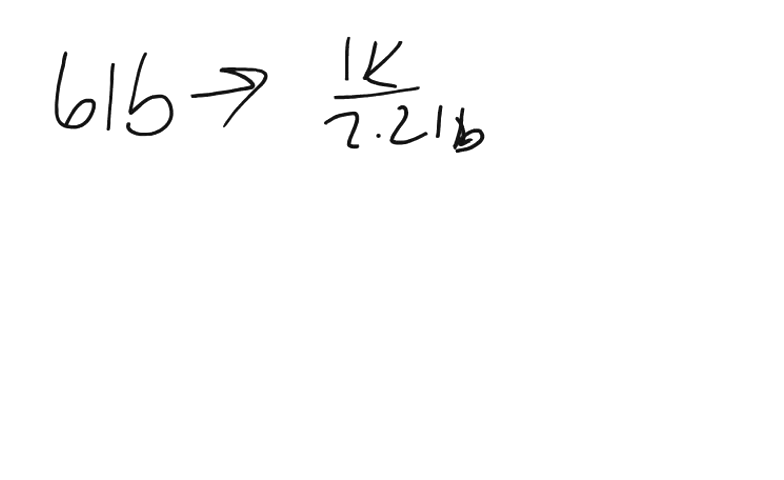
pyautogui.click(512, 76)
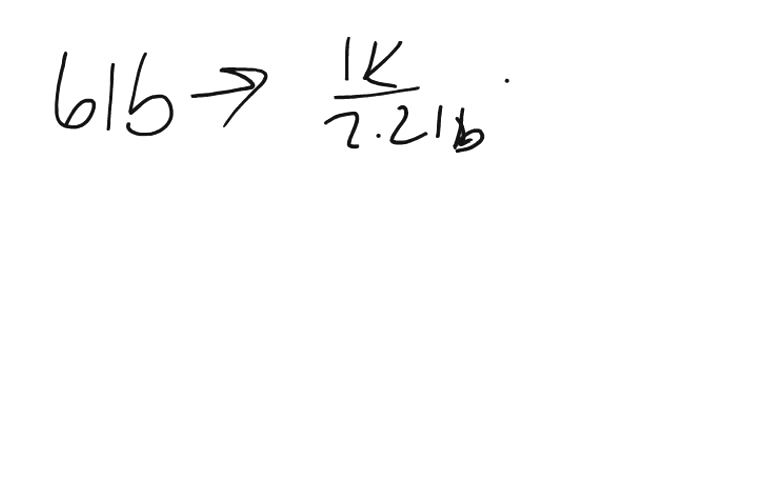
pyautogui.write('6 lb')
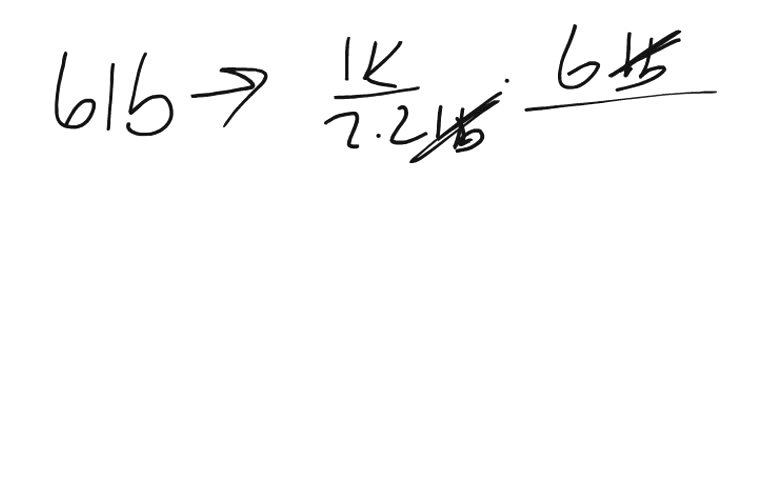
# Write the simplified result 6/2.2 Kg with the lb units cancelled.
pyautogui.write('6')
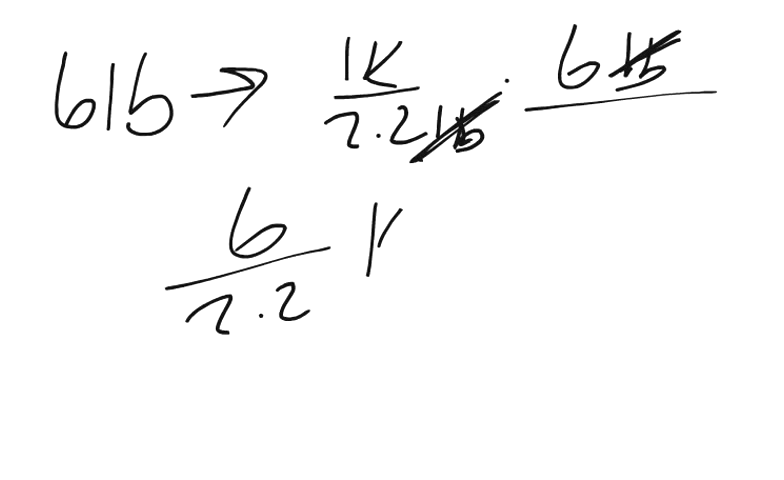
pyautogui.write('Kg')
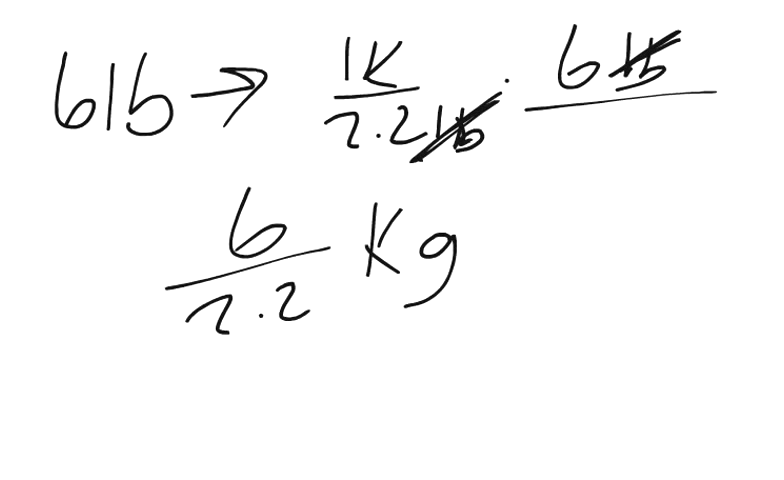
pyautogui.write('2=')
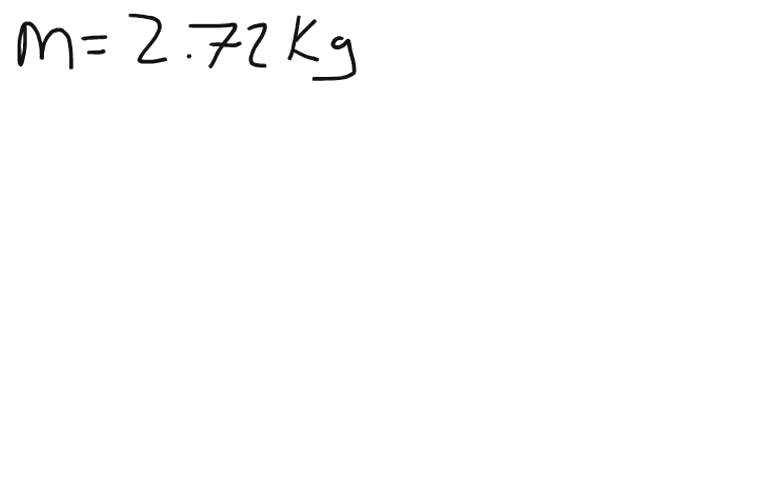
# Write f = ? and the Moon acceleration a = 9.8/6 m/s², starting the f = line.
pyautogui.write('f')
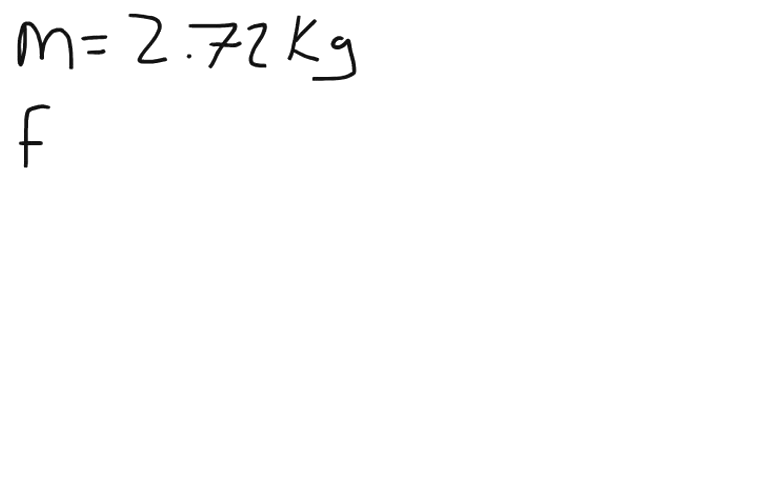
pyautogui.write('= ?')
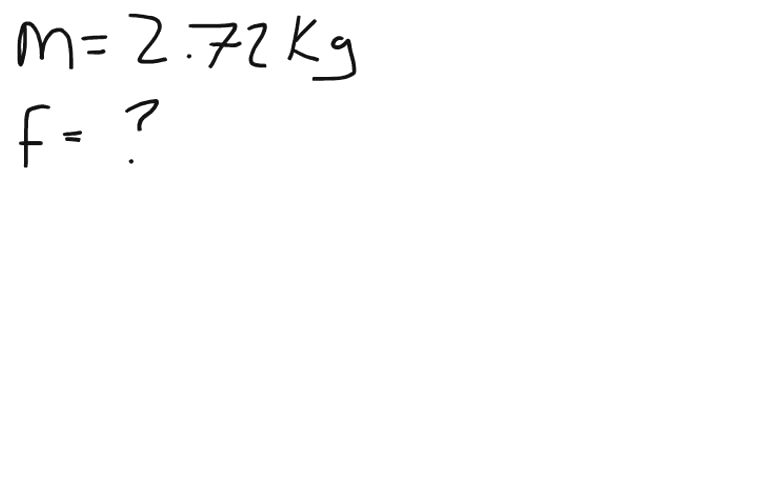
pyautogui.write('a -')
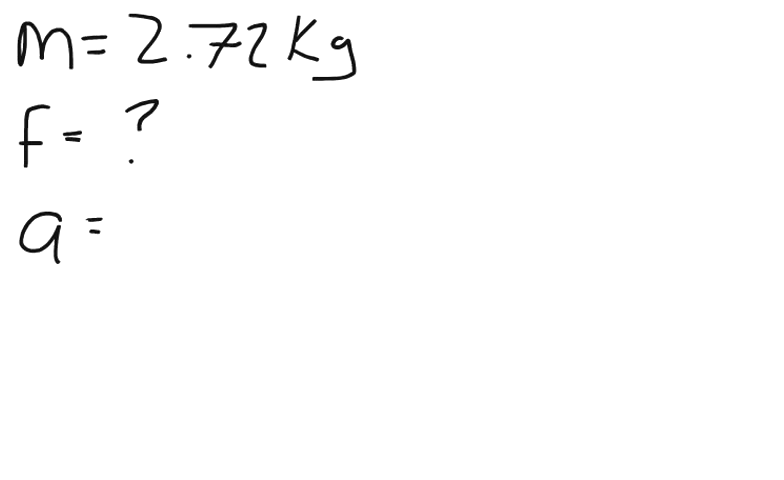
pyautogui.write('9.8/6')
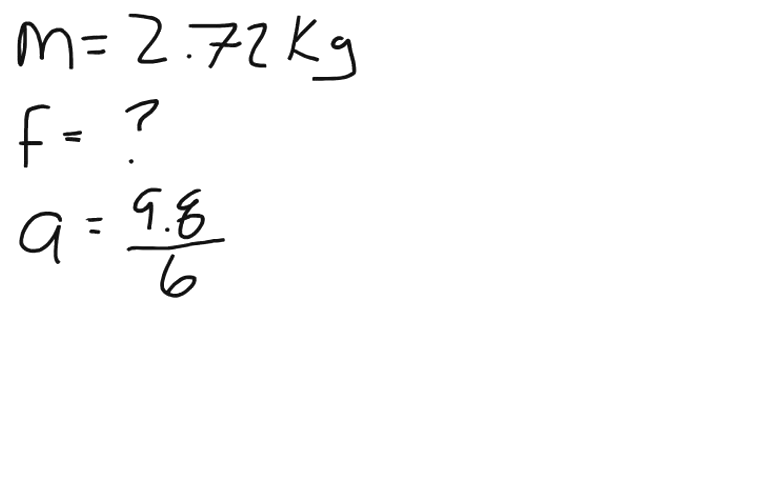
pyautogui.write('m/s²')
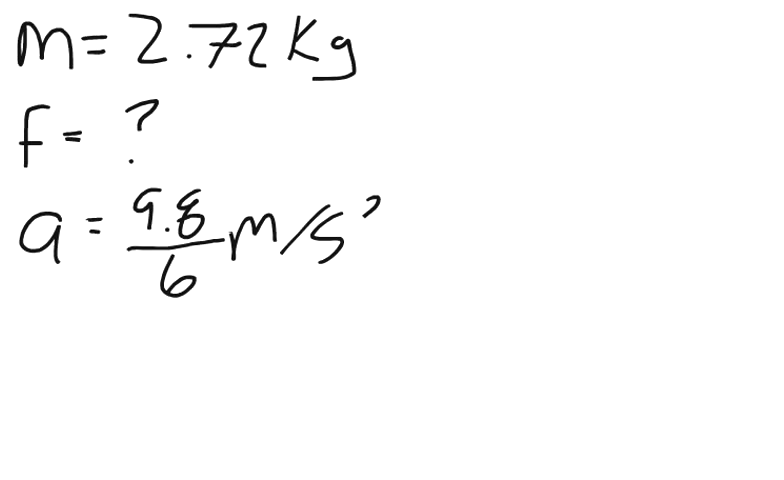
pyautogui.write('2')
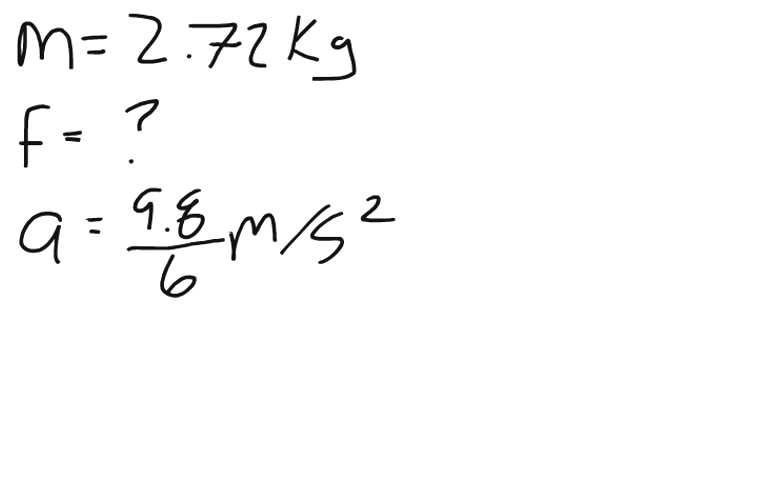
pyautogui.write('f =')
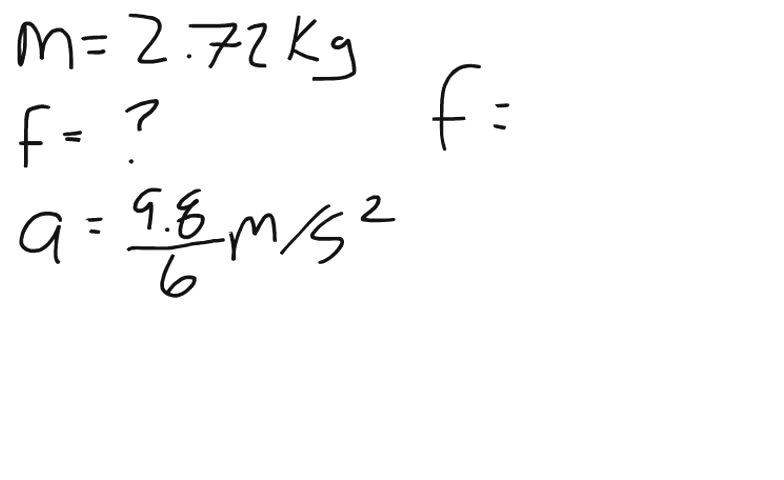
# Write f = 2.72 · 9.8/6 and its result f = 4.4 for the Moon weight.
pyautogui.write('2.7')
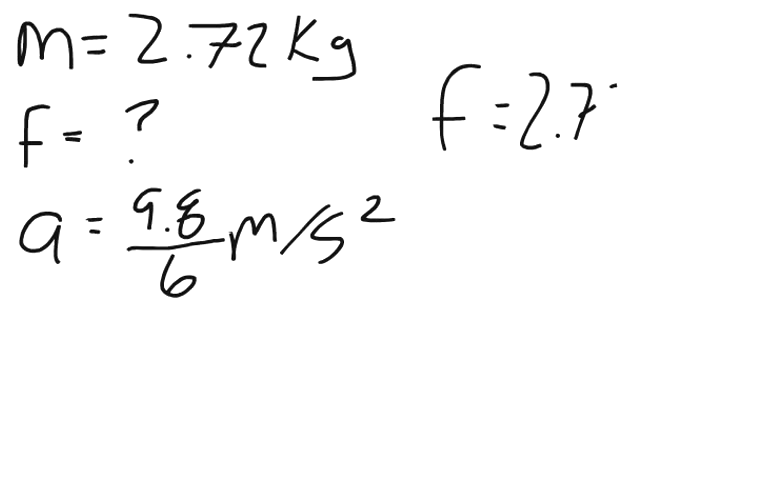
pyautogui.write('7')
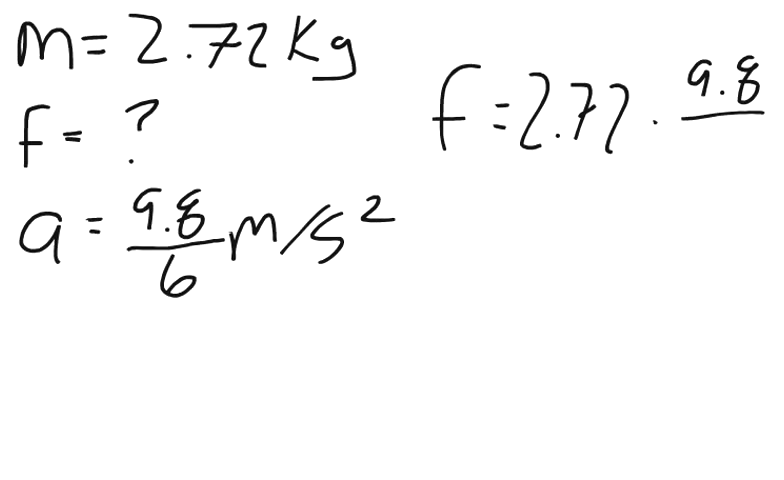
pyautogui.write('6')
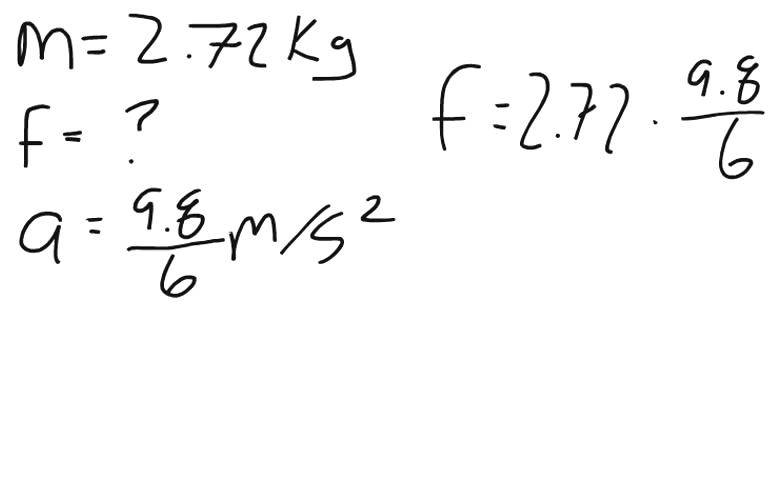
pyautogui.write('f.')
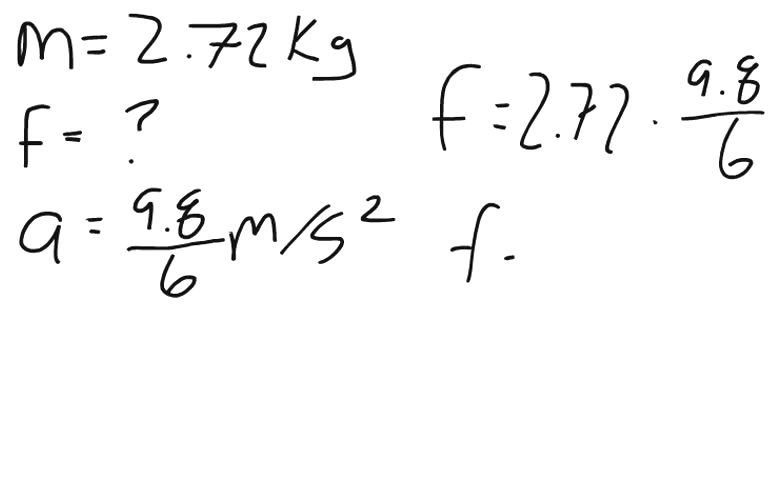
pyautogui.write('4')
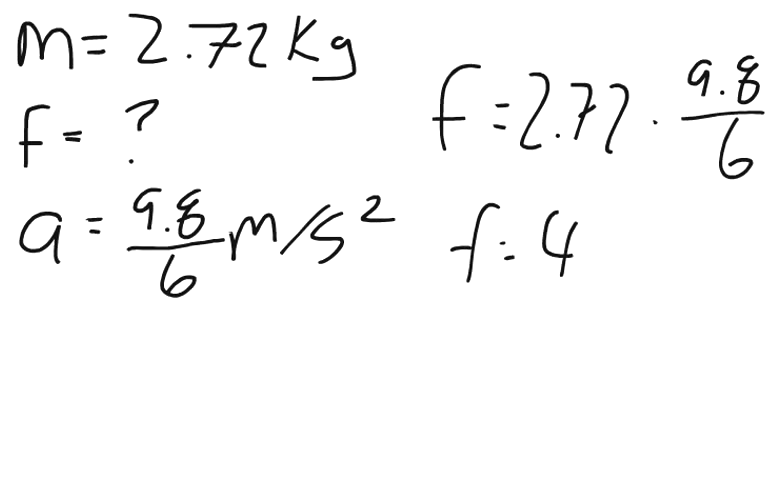
pyautogui.write('.4N')
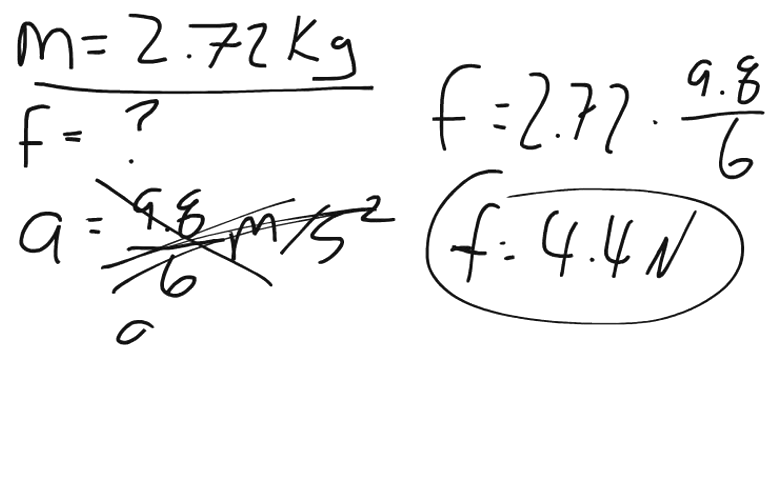
# Write the Jupiter acceleration as a = 9.8 × 2.64.
pyautogui.write('9.8×2')
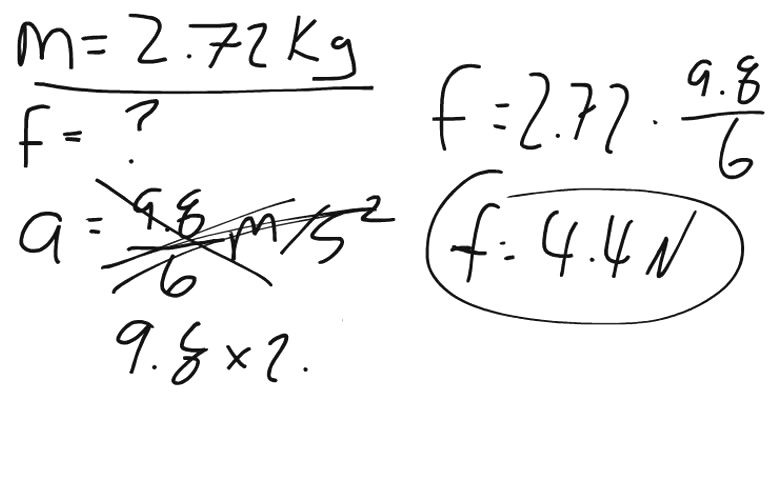
pyautogui.write('.64')
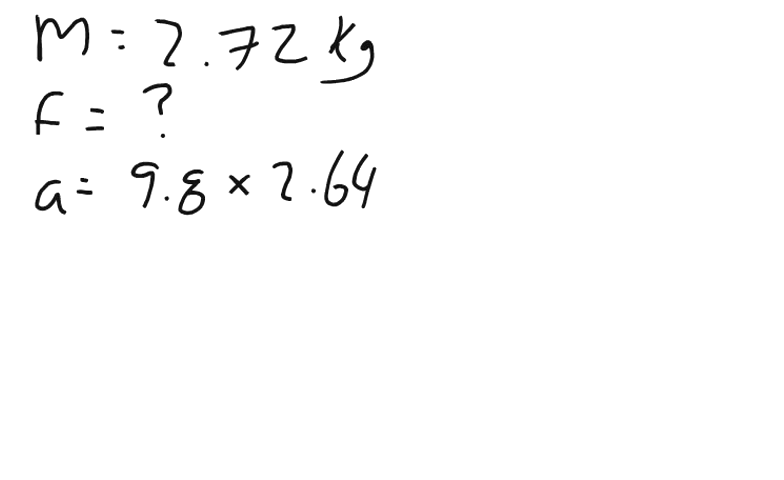
# Underline the acceleration and write f = ma as f = 2.72 × 9.8 × 2.64.
pyautogui.moveTo(118, 244); pyautogui.dragTo(184, 244)
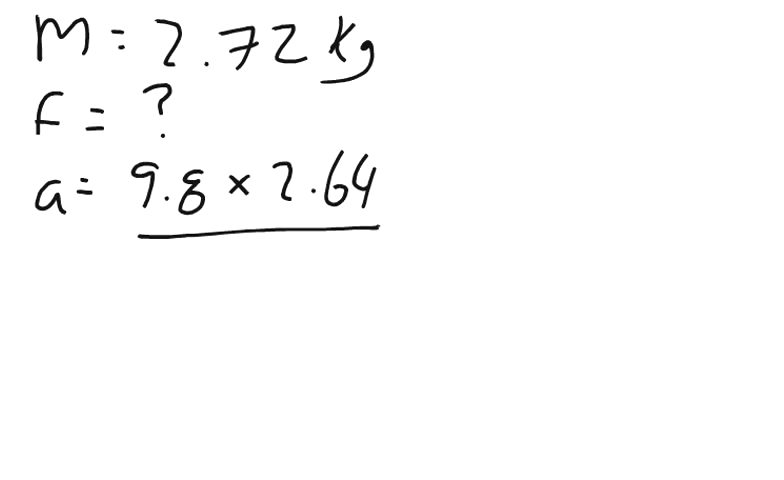
pyautogui.write('f = r')
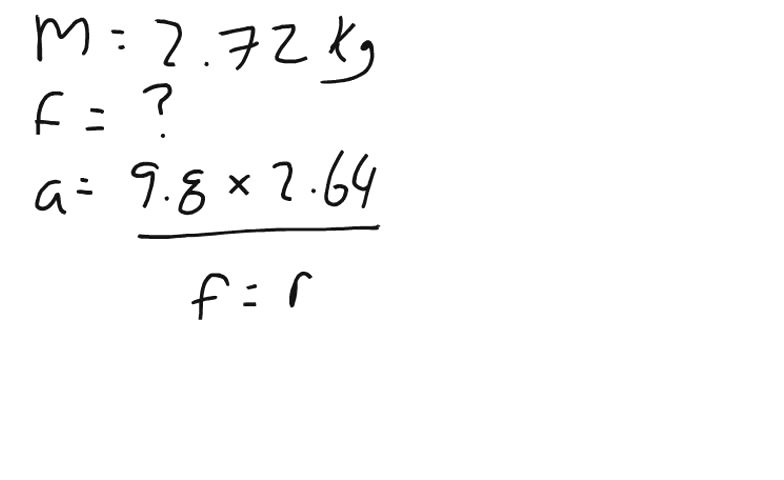
pyautogui.write('a')
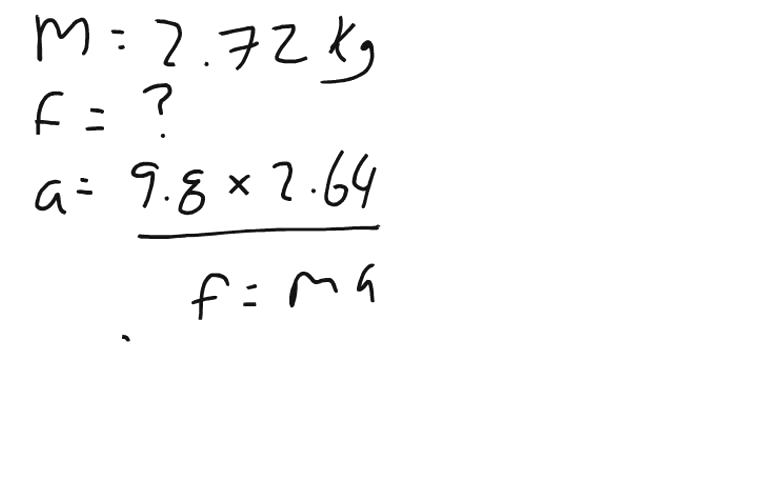
pyautogui.write('f = 2')
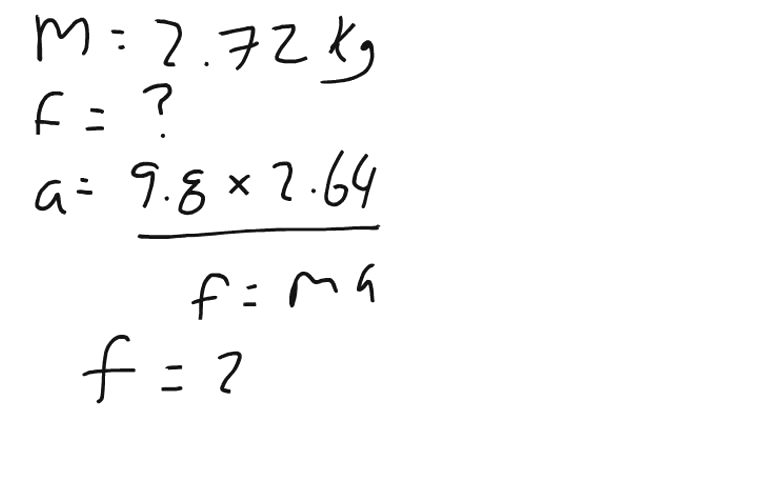
pyautogui.write('.72')
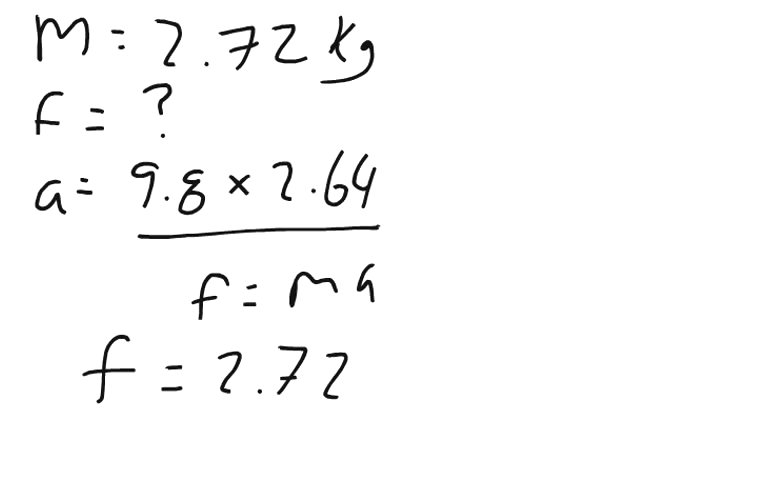
pyautogui.write('×')
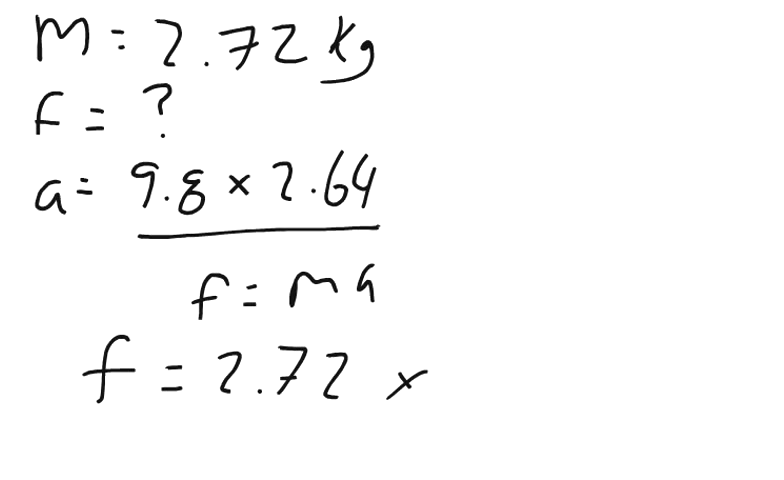
pyautogui.write('9.8')
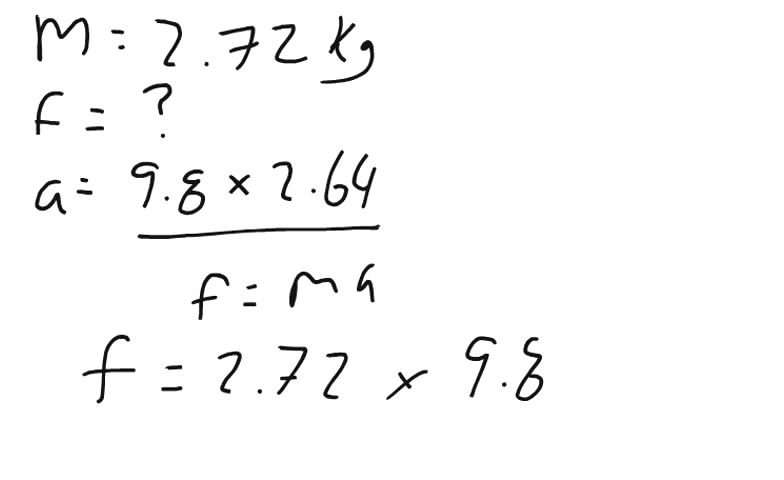
pyautogui.write('×2.')
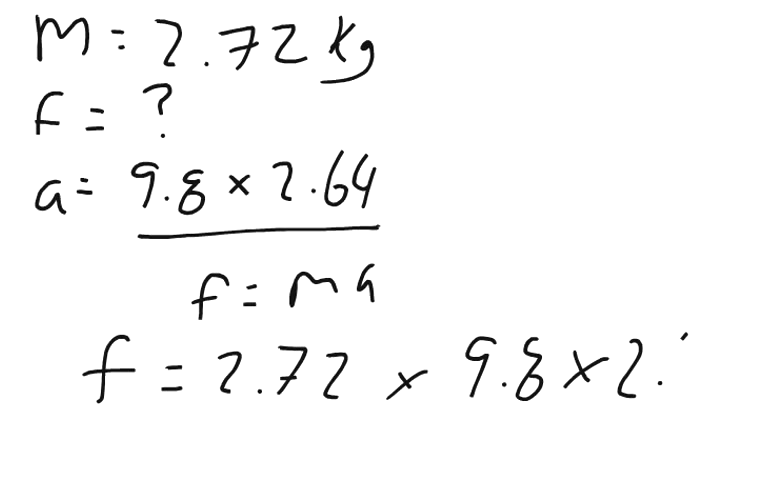
pyautogui.write('64')
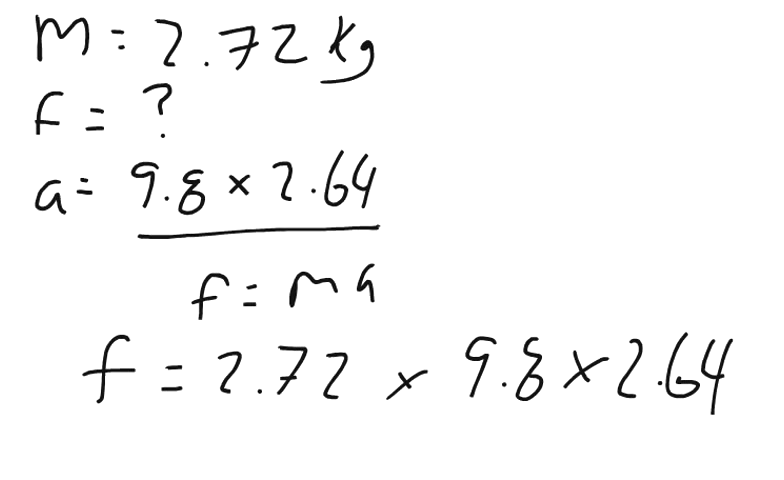
# Write the Jupiter weight result f = 70.37 N.
pyautogui.write('f')
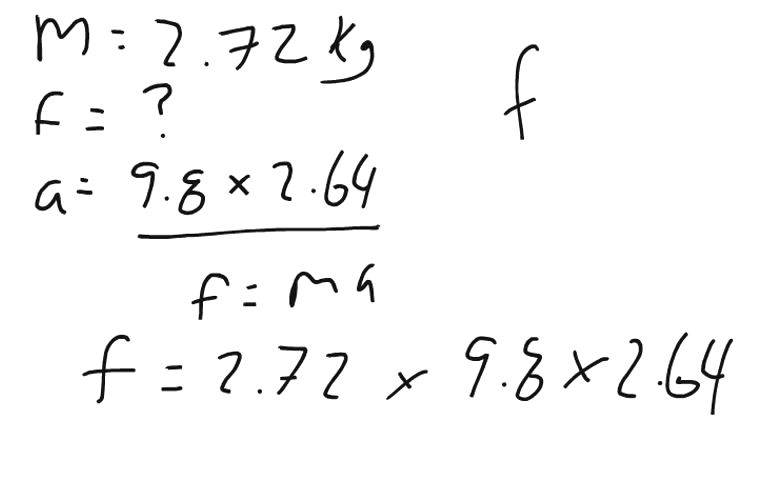
pyautogui.write('=7')
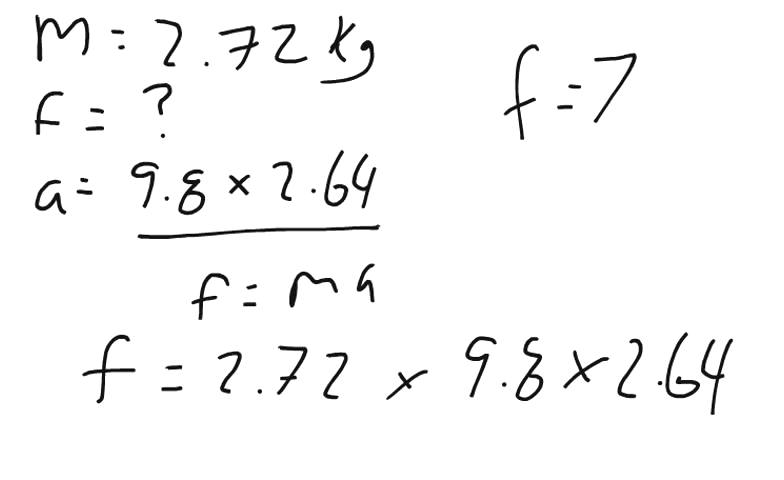
pyautogui.write('0.')
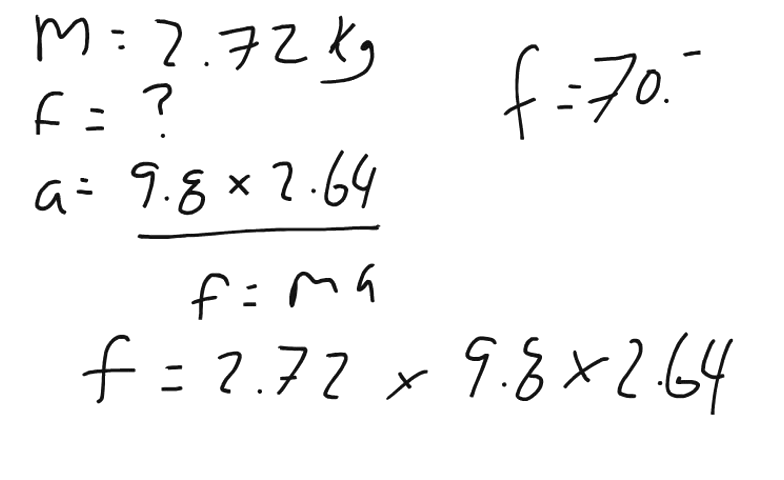
pyautogui.write('37N')
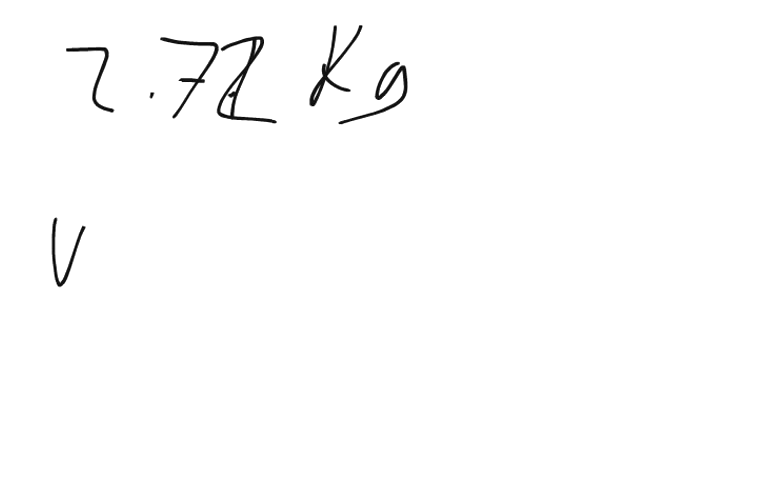
# Handwrite weight = force from gravity and mass = resistance to change.
pyautogui.write('weigh')
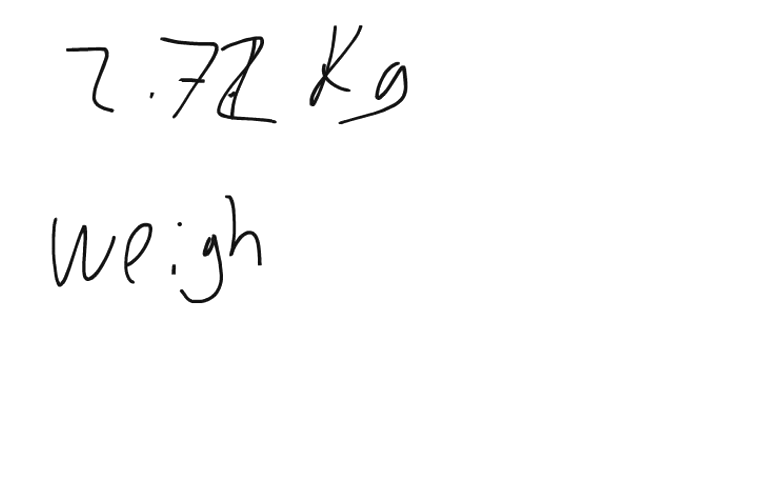
pyautogui.write('x = force from g')
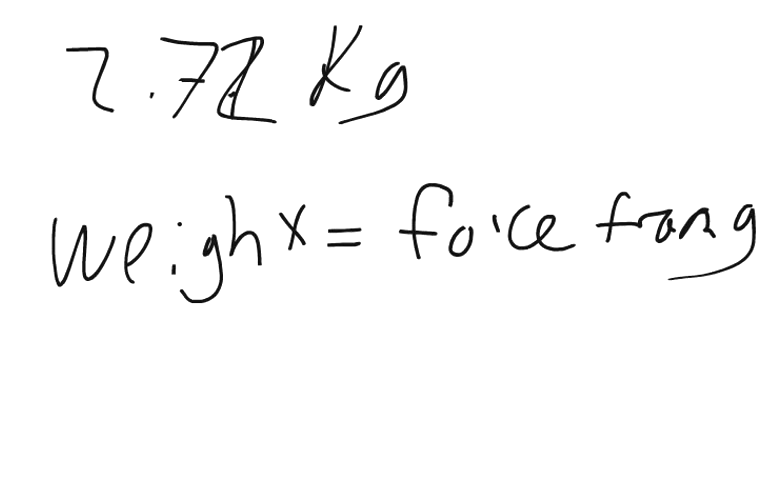
pyautogui.write('mas')
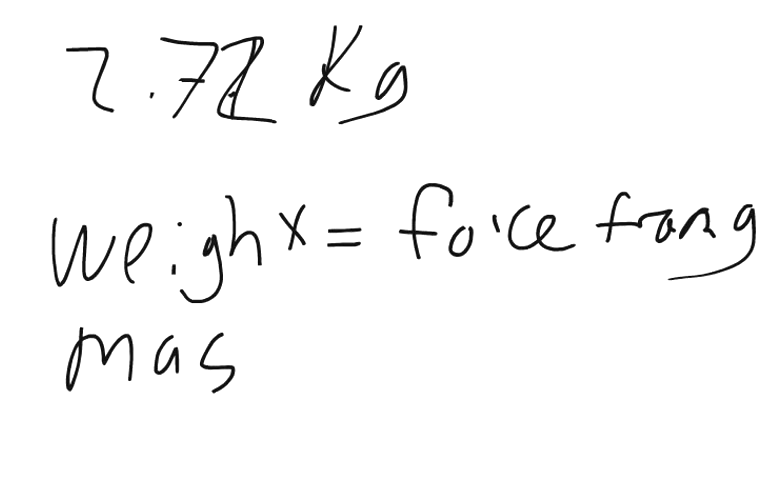
pyautogui.write('s =')
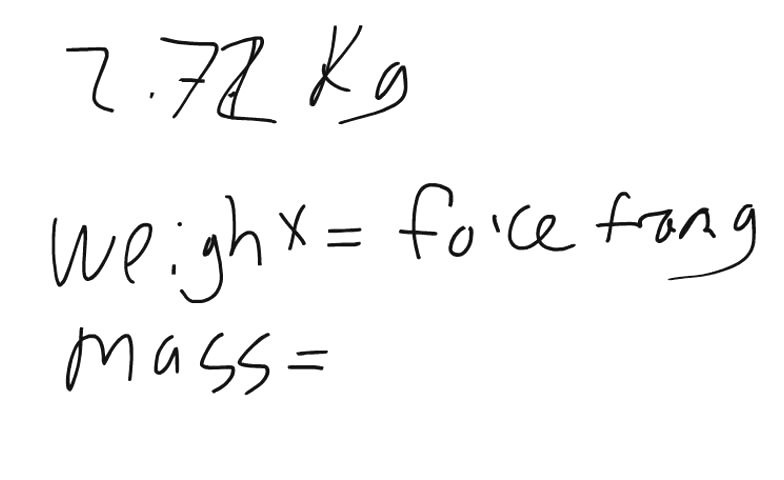
pyautogui.write('res')
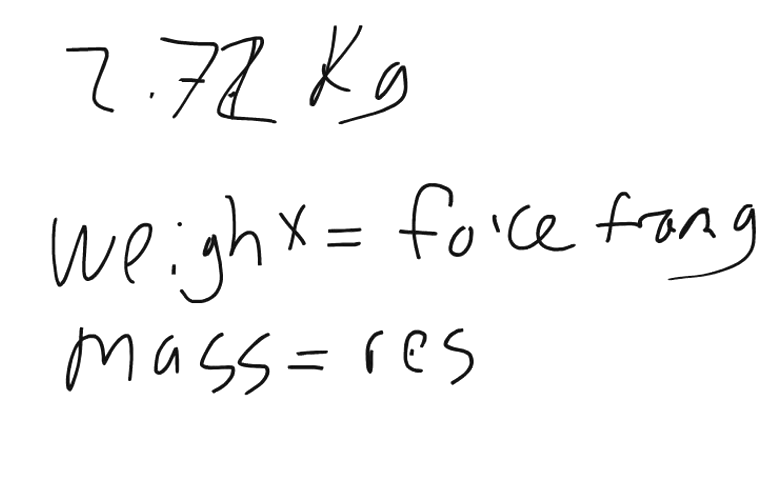
pyautogui.write('istc')
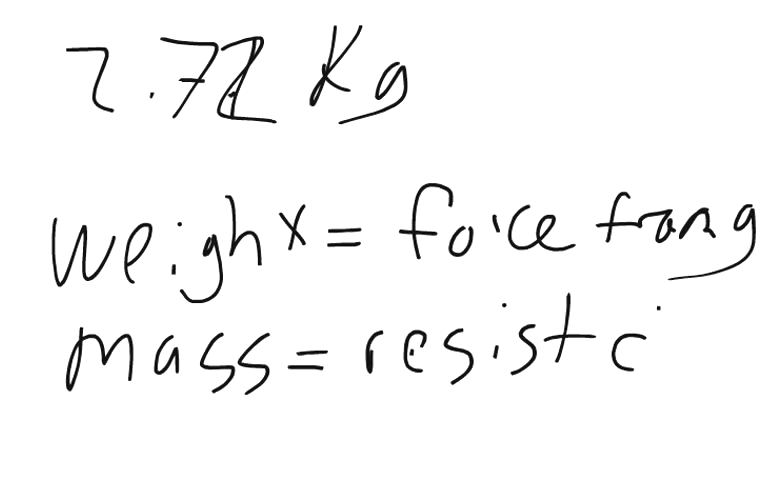
pyautogui.write('change')
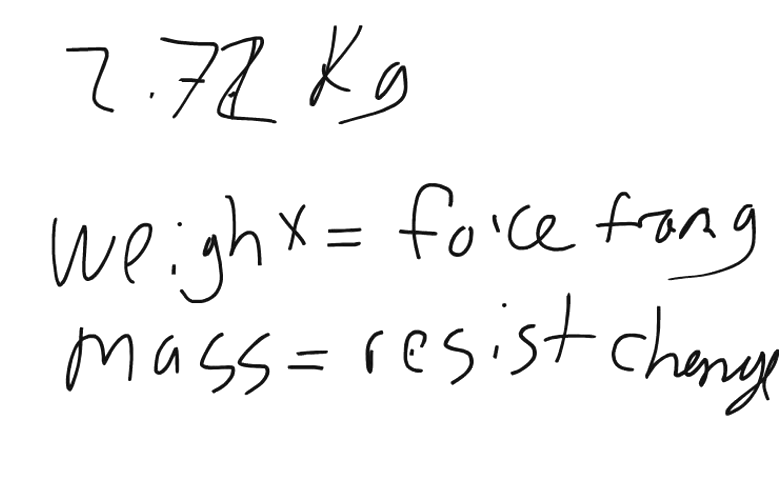